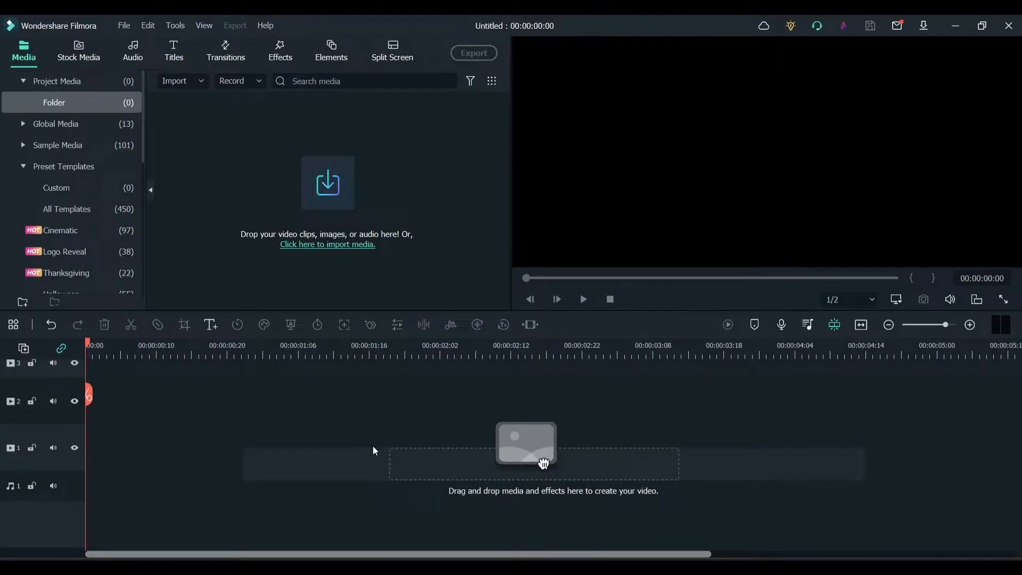
{"action": "mouse_move", "coordinate": [117, 70]}
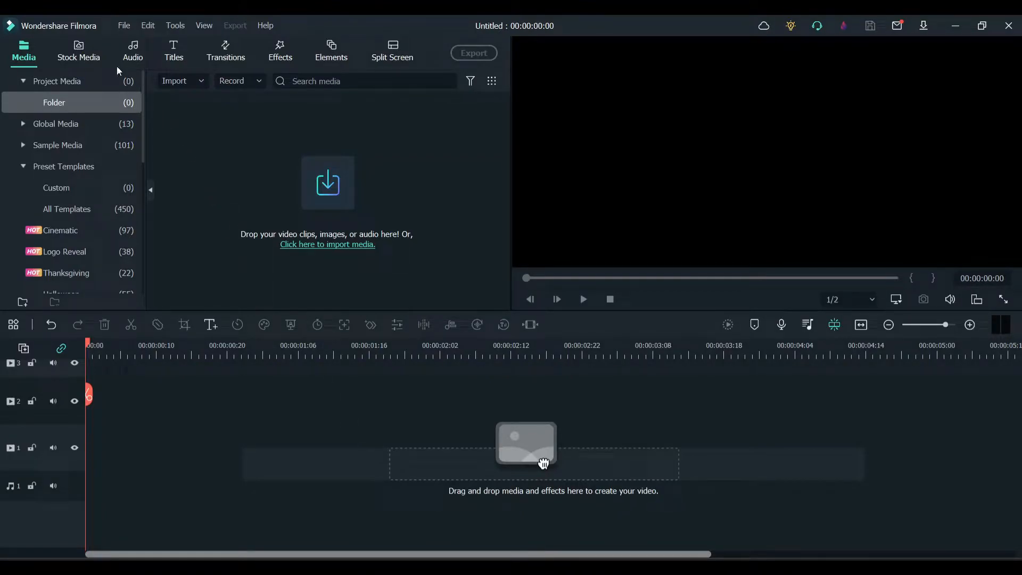
Step: Open the downloaded stock footage library to find the business conversation clip
{"action": "left_click", "coordinate": [78, 51]}
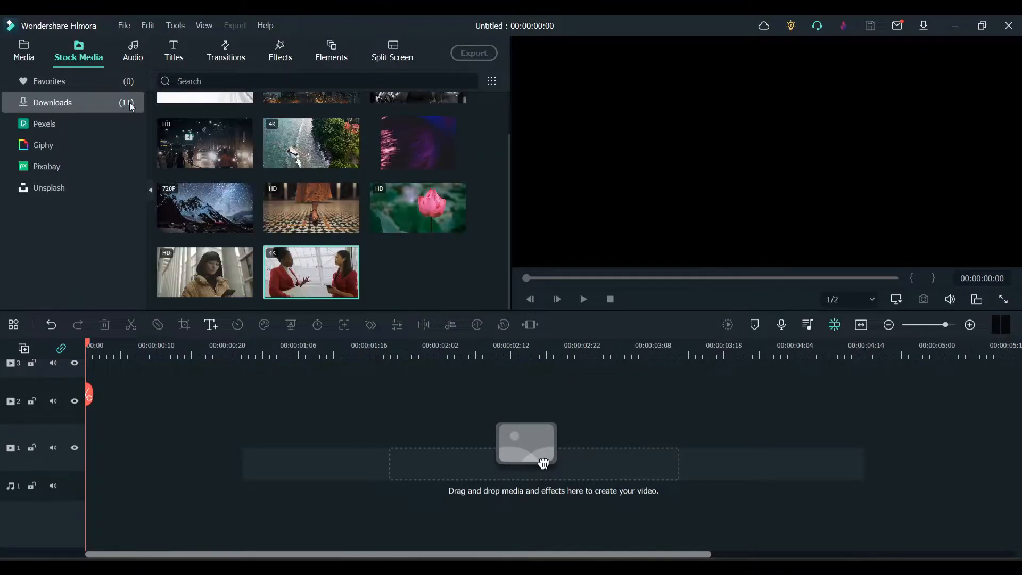
{"action": "mouse_move", "coordinate": [311, 272]}
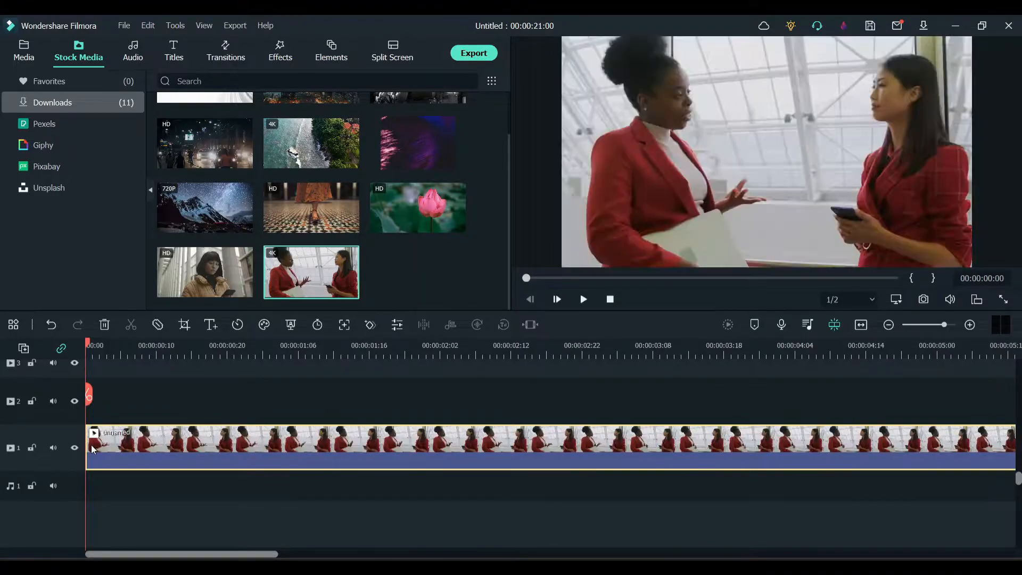
{"action": "mouse_move", "coordinate": [260, 417]}
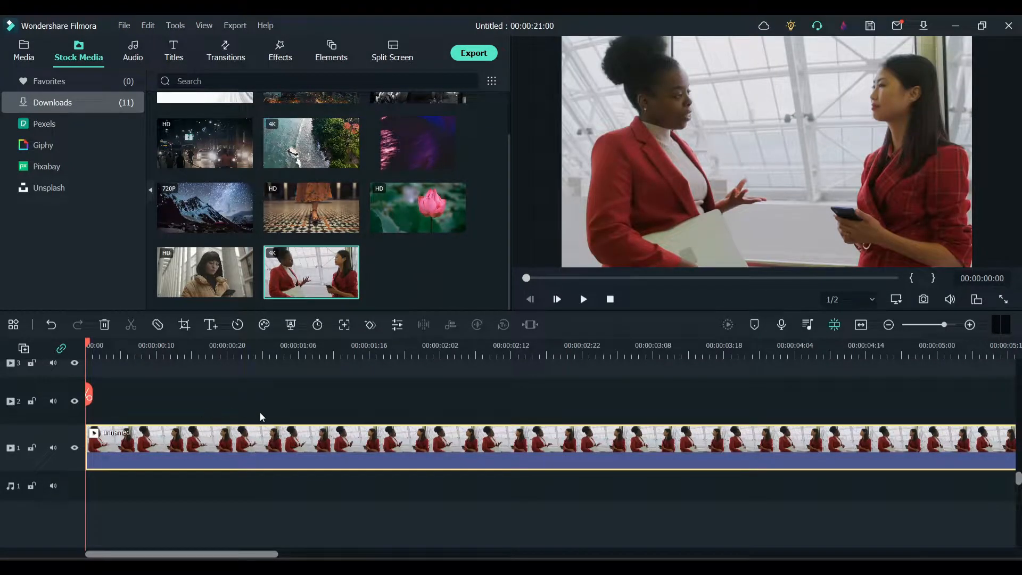
{"action": "mouse_move", "coordinate": [612, 199]}
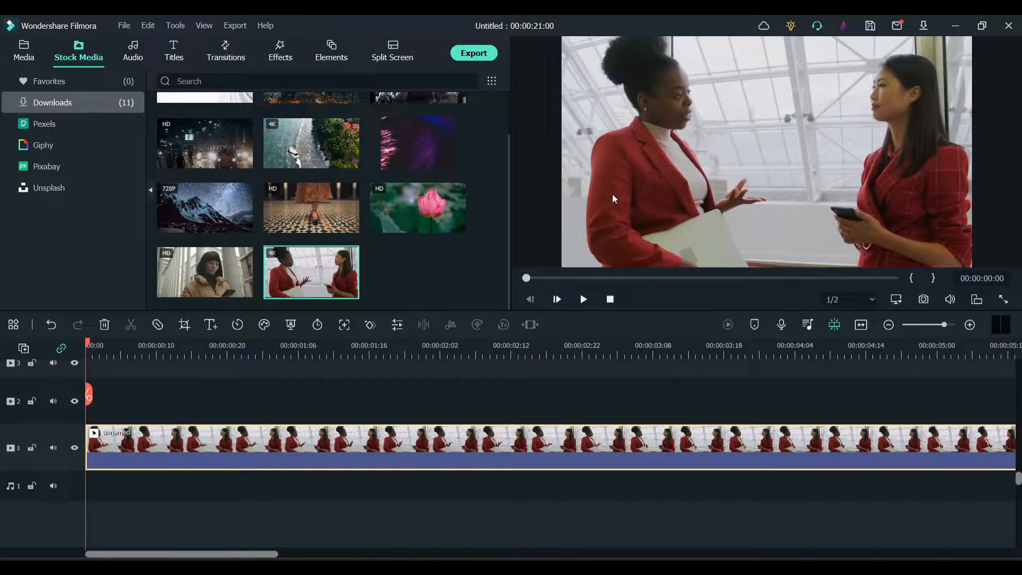
{"action": "mouse_move", "coordinate": [662, 121]}
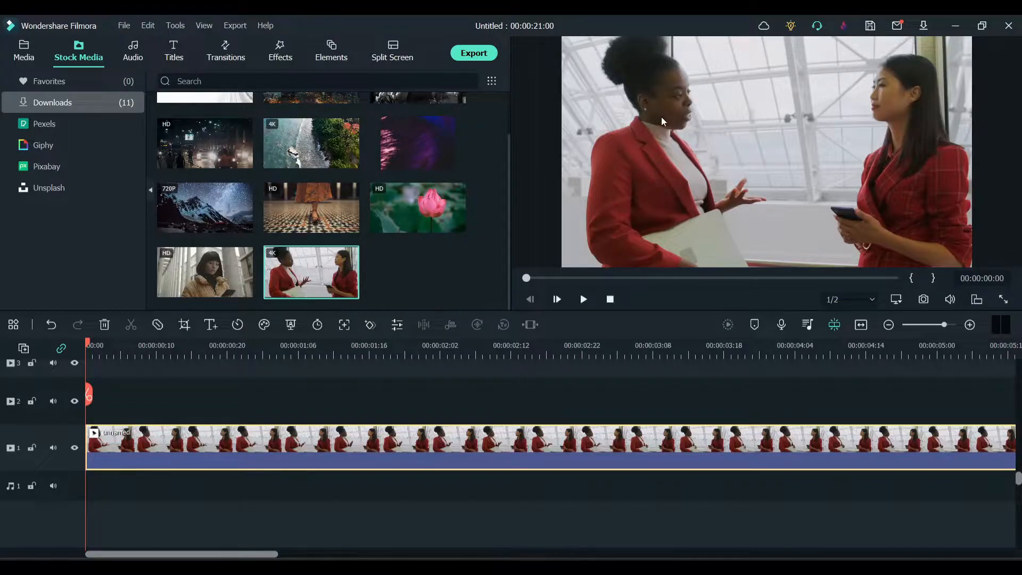
{"action": "mouse_move", "coordinate": [784, 178]}
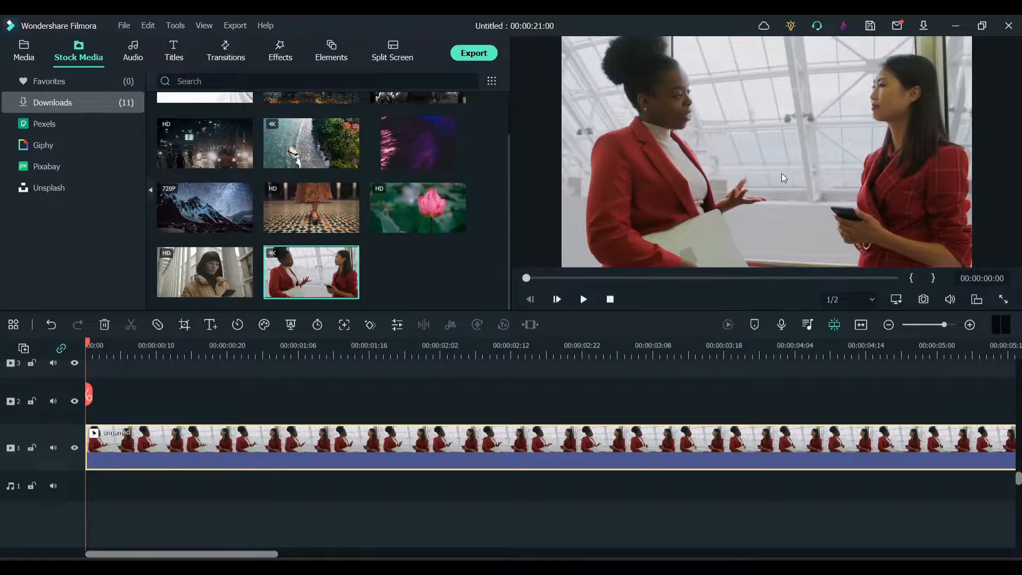
{"action": "mouse_move", "coordinate": [279, 391]}
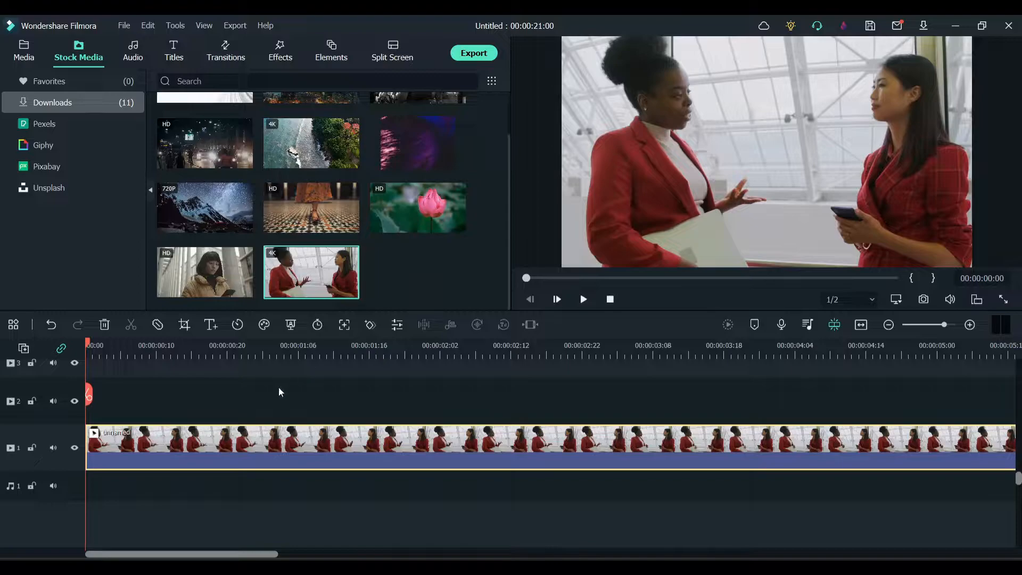
{"action": "mouse_move", "coordinate": [229, 127]}
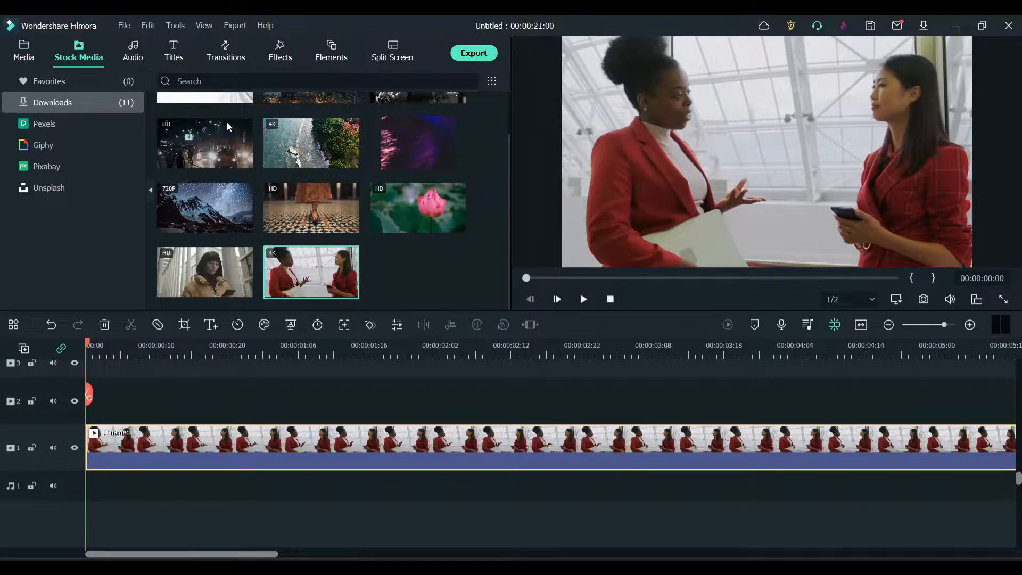
Step: Browse the Effects library to the NewBlue FX Filters presets
{"action": "left_click", "coordinate": [280, 51]}
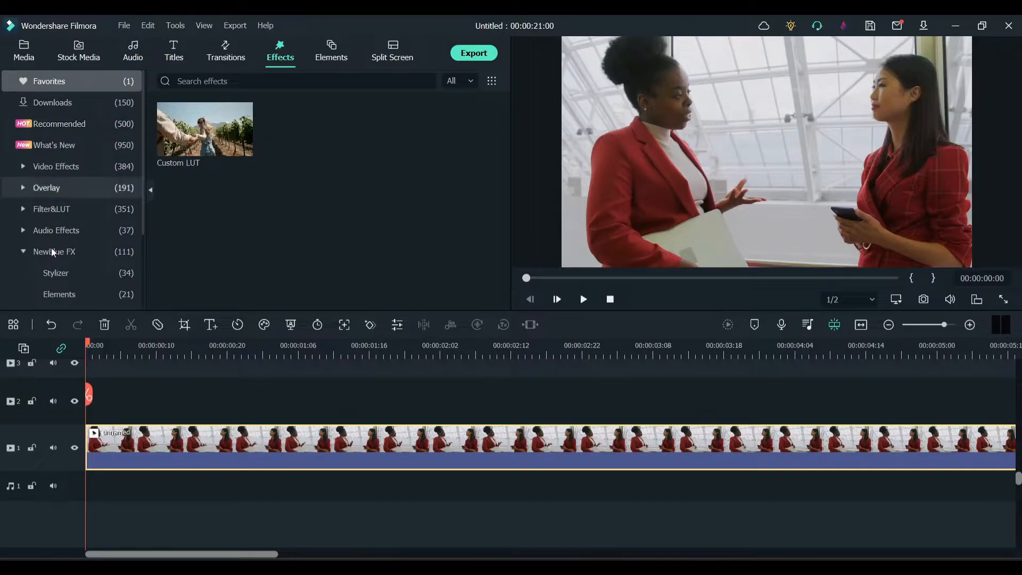
{"action": "mouse_move", "coordinate": [55, 251]}
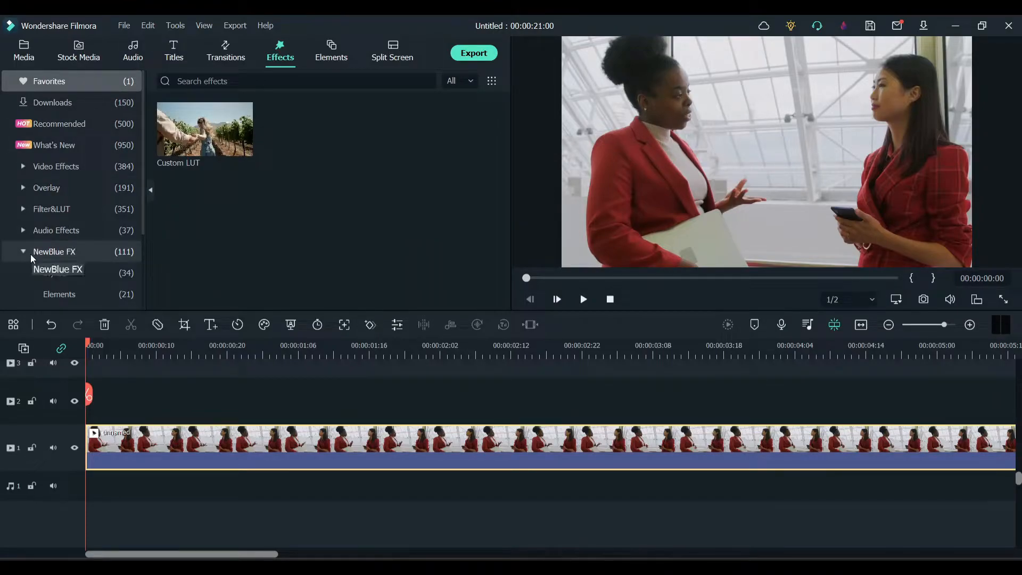
{"action": "left_click", "coordinate": [55, 272]}
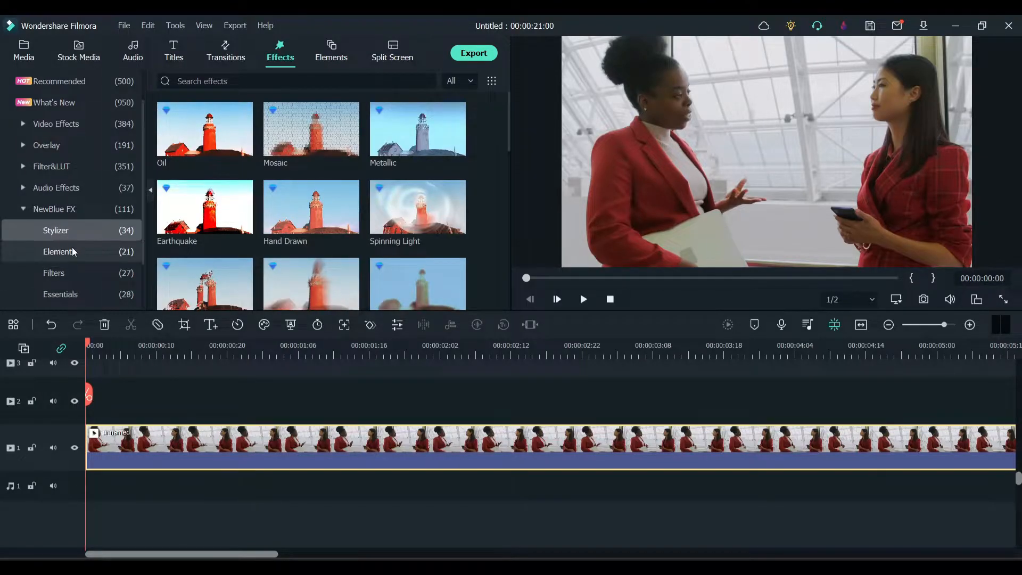
{"action": "left_click", "coordinate": [53, 273]}
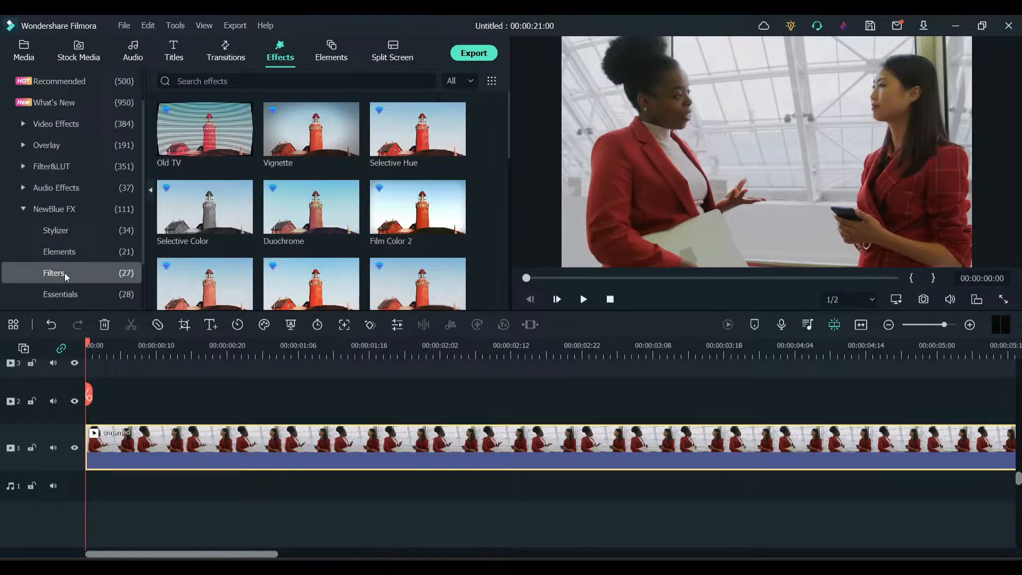
{"action": "mouse_move", "coordinate": [204, 208]}
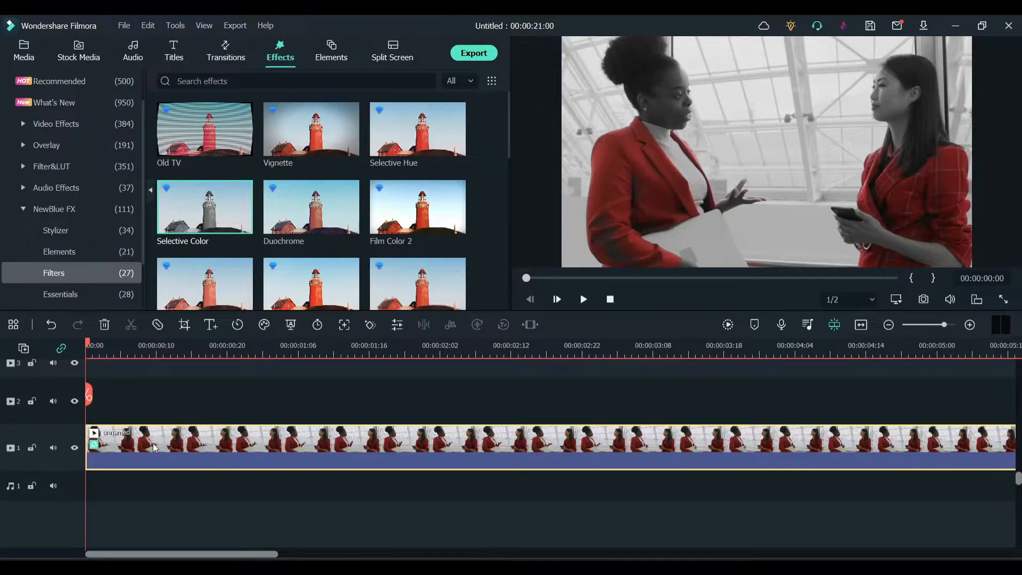
{"action": "mouse_move", "coordinate": [605, 251]}
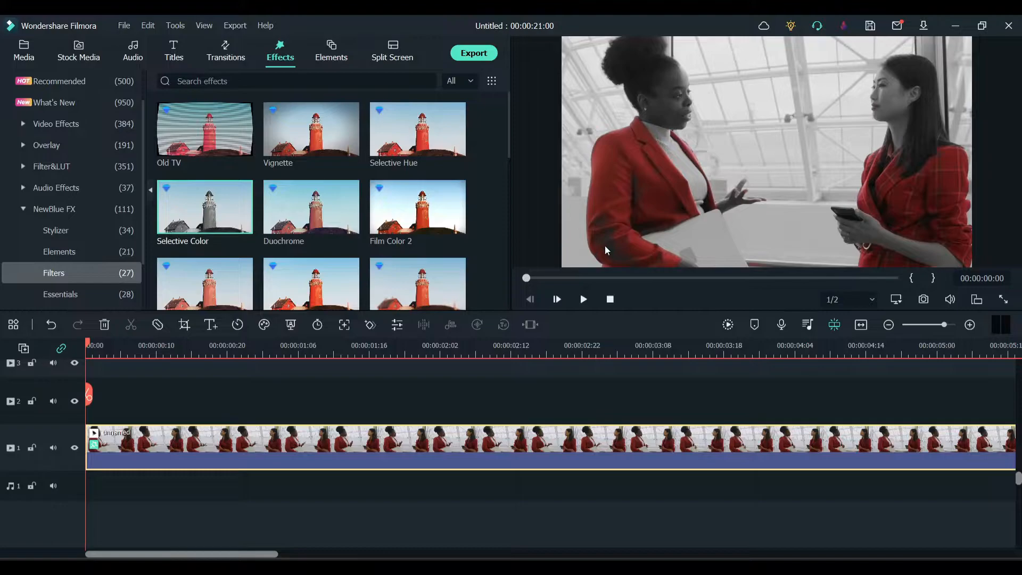
{"action": "mouse_move", "coordinate": [259, 450]}
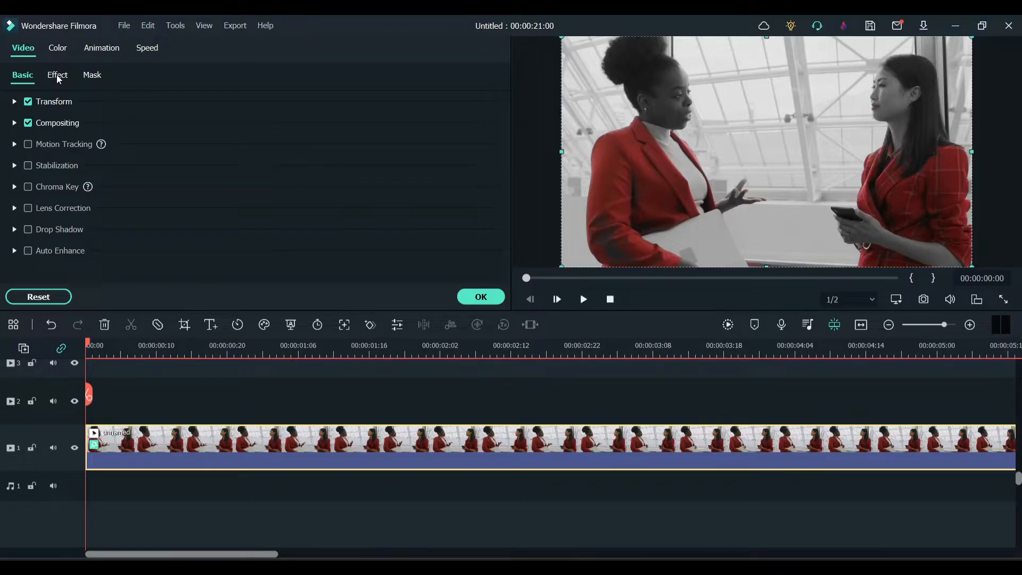
Step: Sample the red jacket as Selective Color's First Color with the eyedropper
{"action": "left_click", "coordinate": [57, 74]}
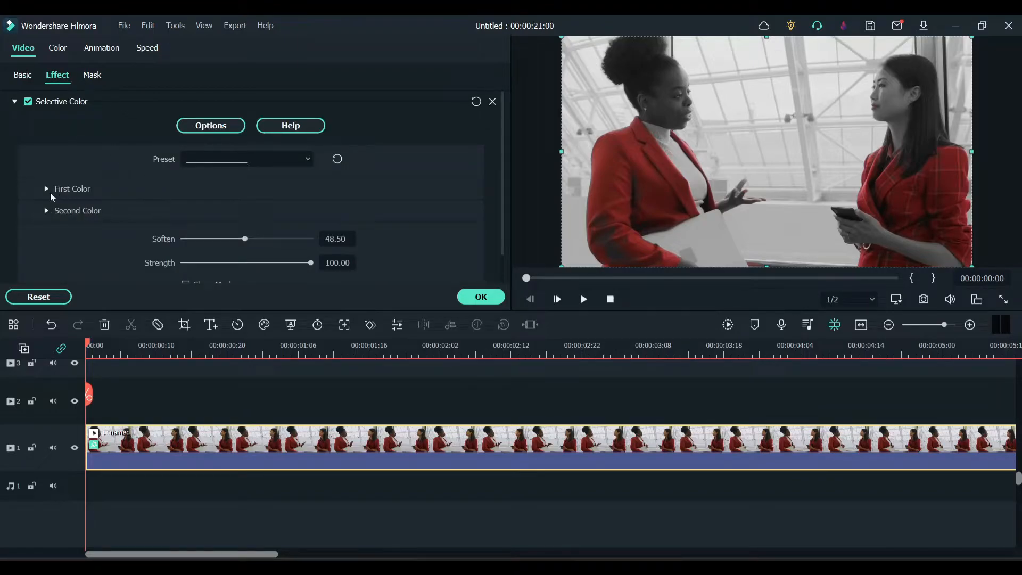
{"action": "left_click", "coordinate": [71, 188]}
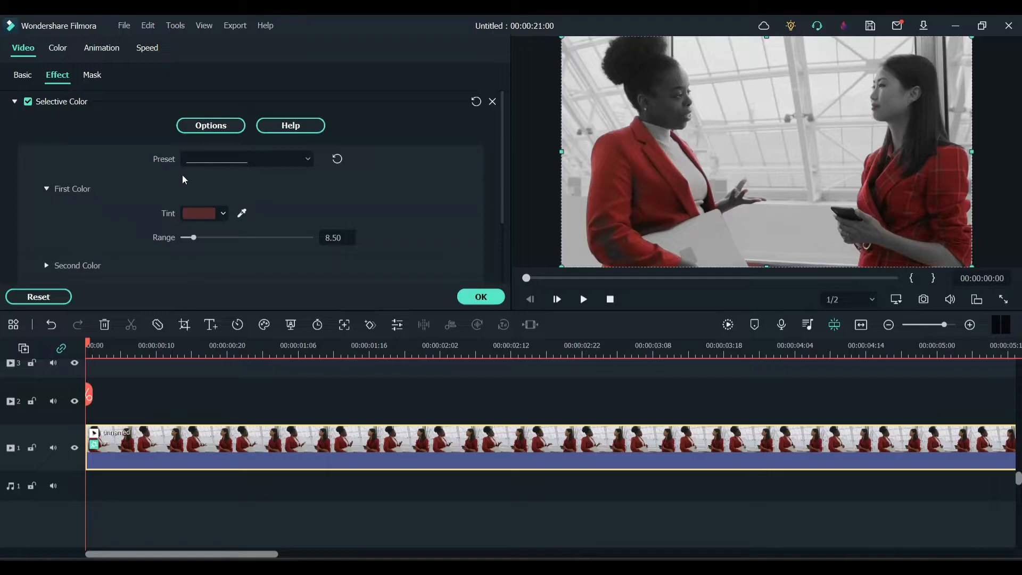
{"action": "mouse_move", "coordinate": [192, 237]}
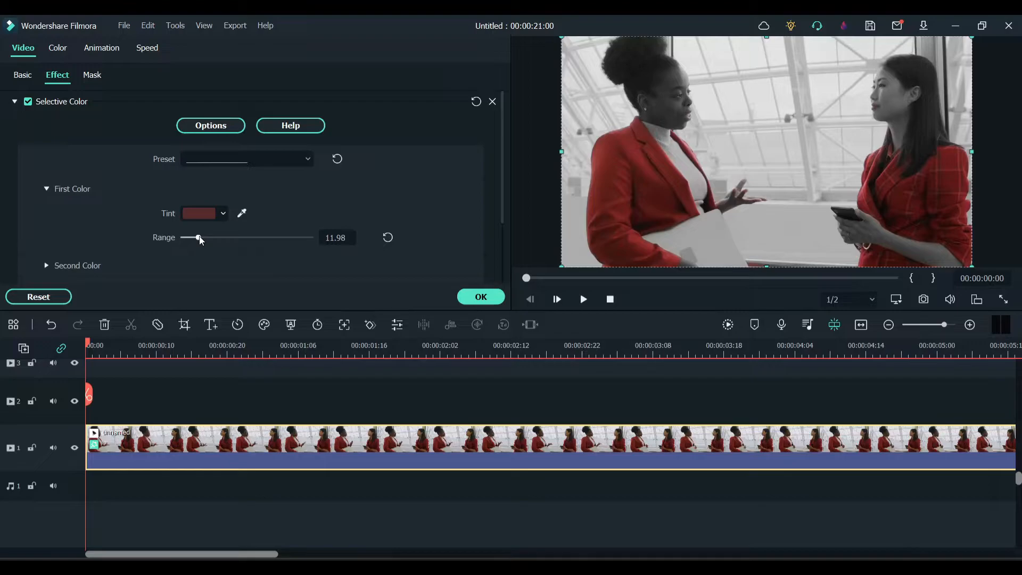
{"action": "mouse_move", "coordinate": [217, 240]}
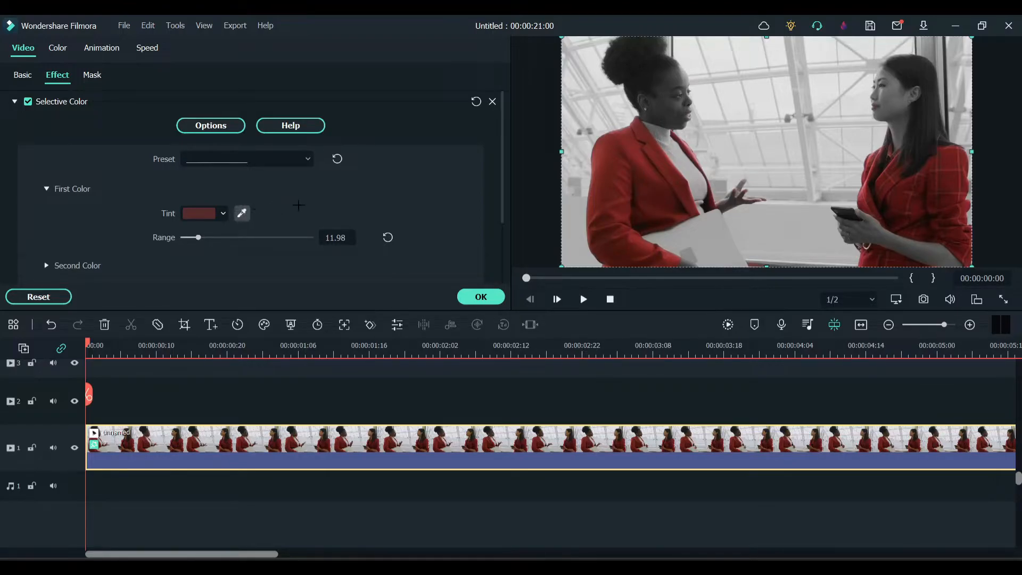
{"action": "left_click", "coordinate": [601, 192]}
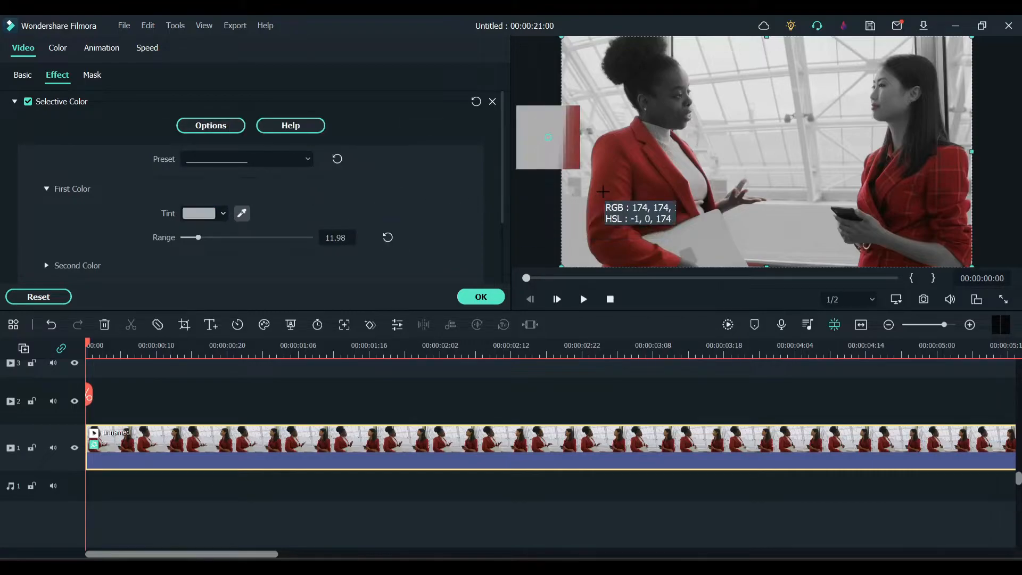
{"action": "left_click", "coordinate": [602, 191]}
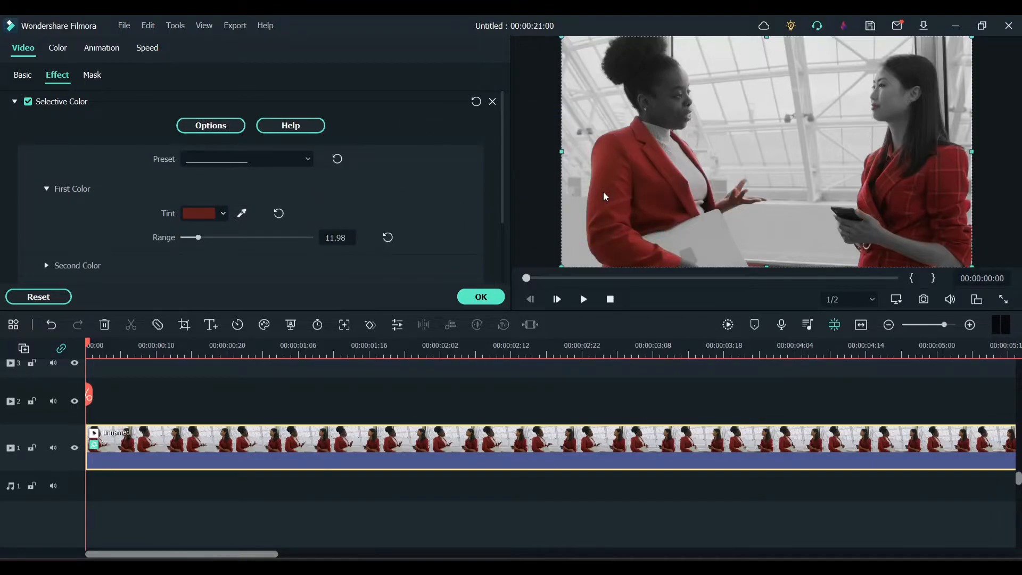
{"action": "scroll", "scroll_direction": "down", "scroll_amount": 3}
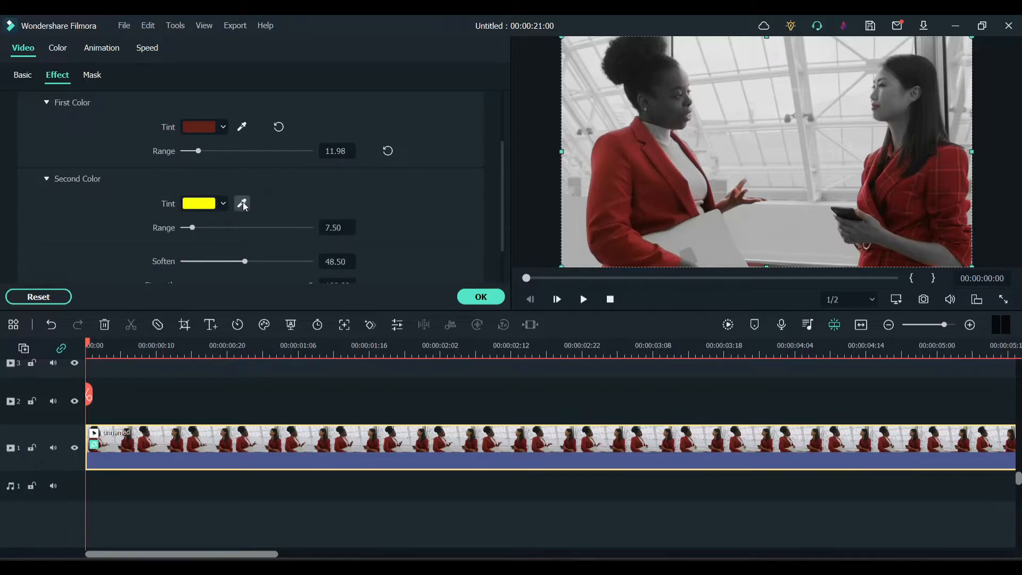
Step: Pick the jacket red as the Second Color and try narrowing the first range
{"action": "left_click", "coordinate": [242, 203]}
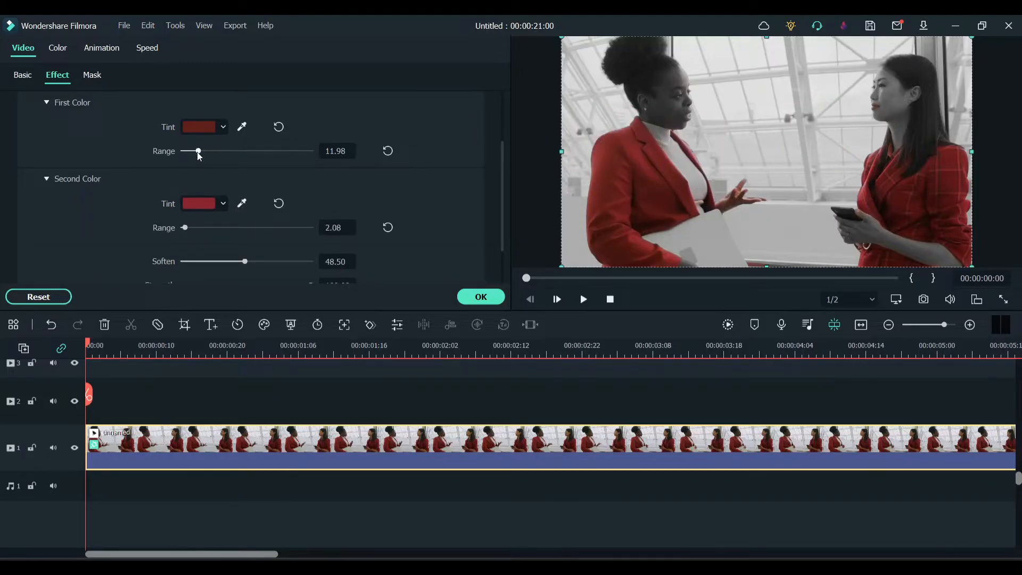
{"action": "left_click_drag", "start_coordinate": [198, 150], "coordinate": [193, 151]}
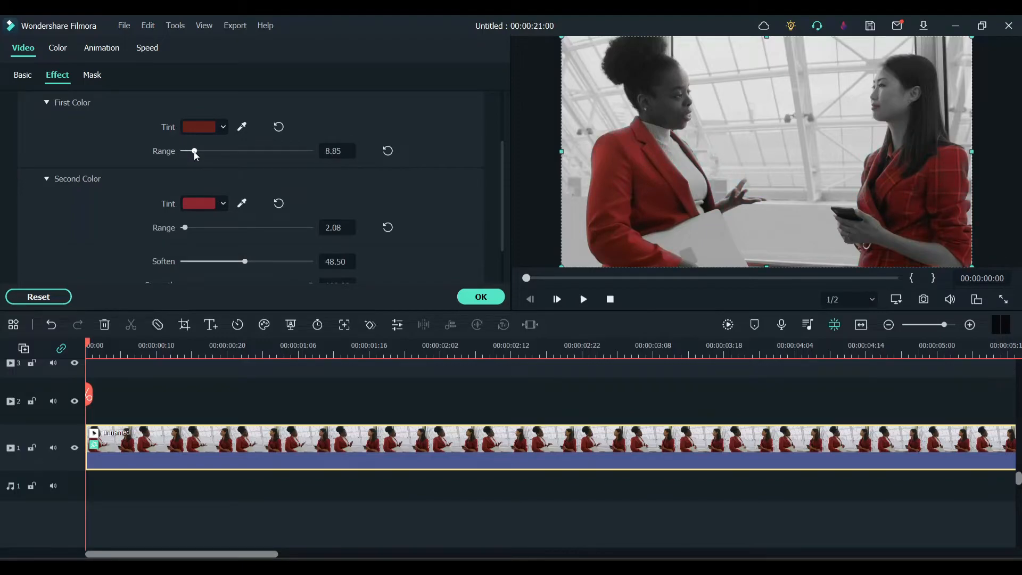
{"action": "scroll", "scroll_direction": "down", "scroll_amount": 3}
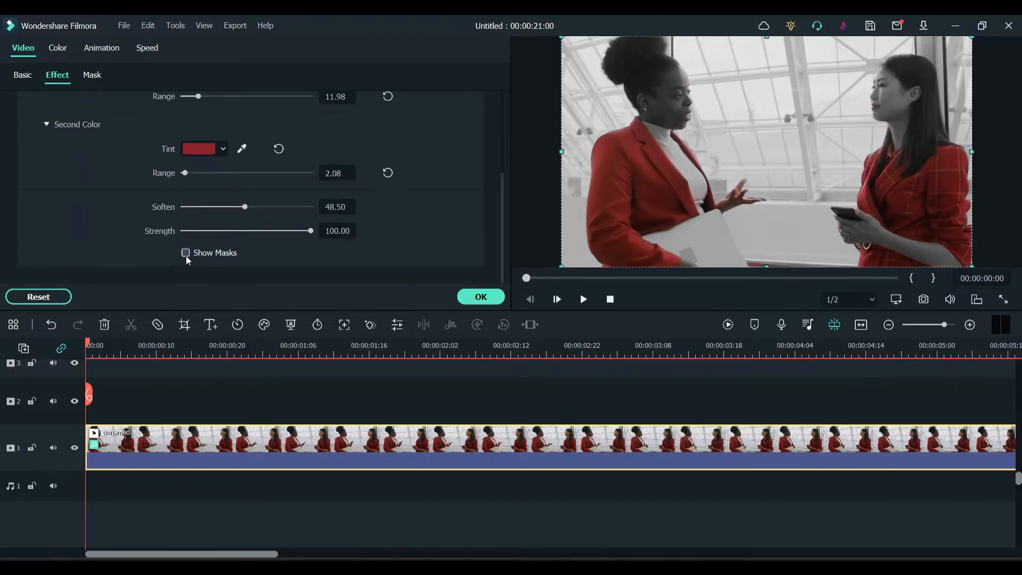
Step: Show the mask and narrow the First Color Range to 9.38
{"action": "left_click", "coordinate": [185, 252]}
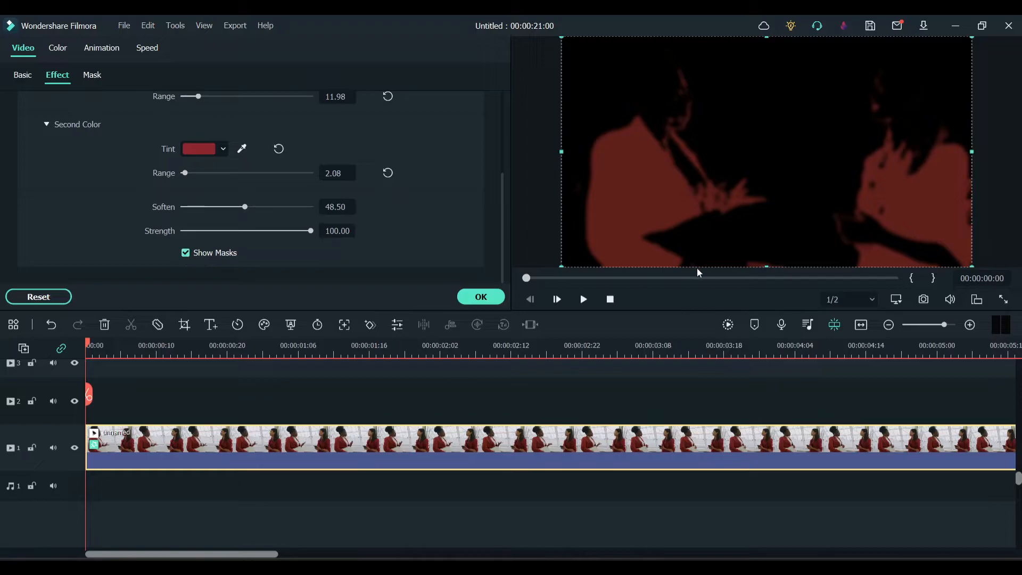
{"action": "mouse_move", "coordinate": [678, 159]}
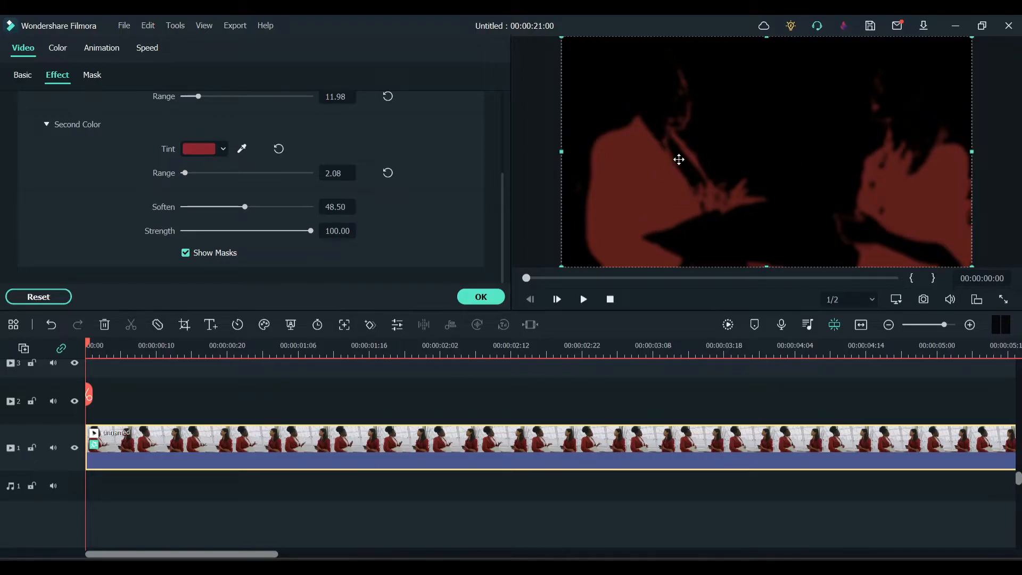
{"action": "mouse_move", "coordinate": [675, 105]}
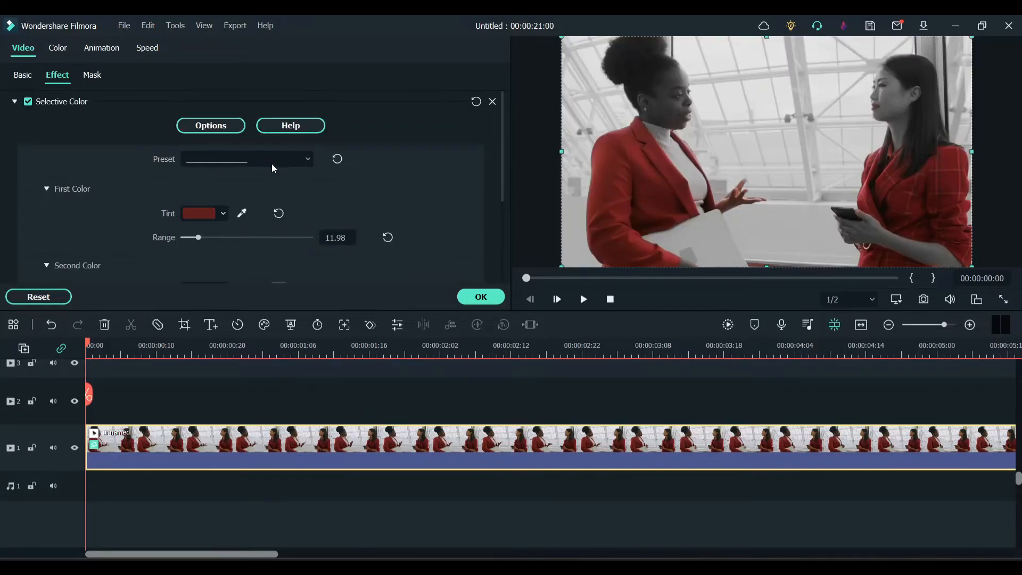
{"action": "mouse_move", "coordinate": [241, 213]}
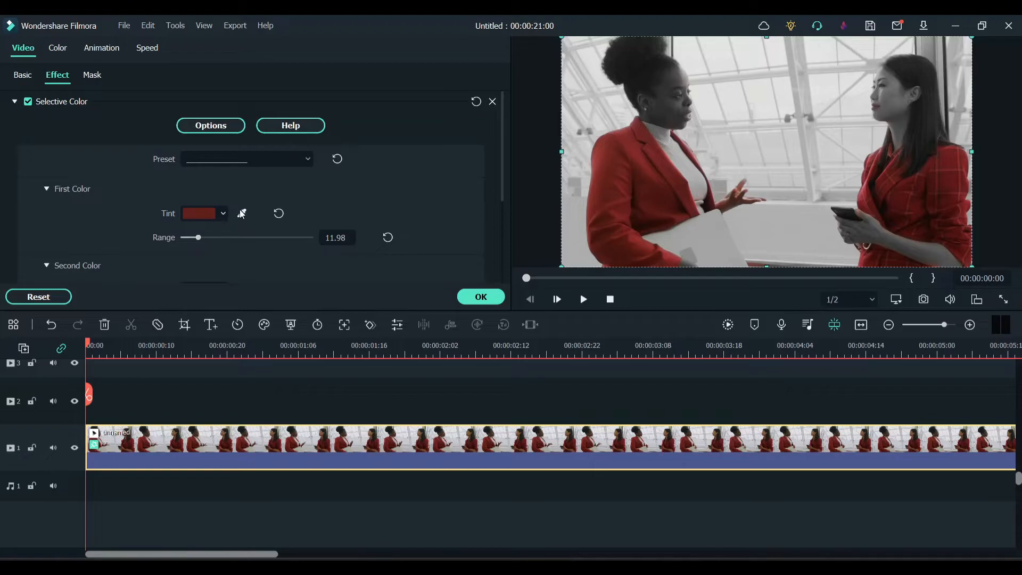
{"action": "left_click", "coordinate": [242, 212]}
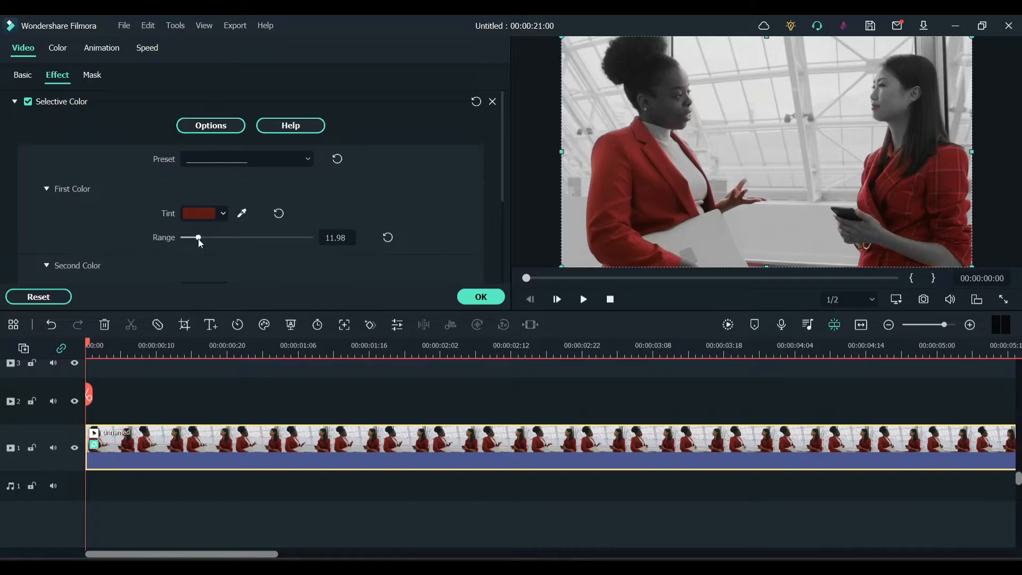
{"action": "left_click_drag", "start_coordinate": [199, 238], "coordinate": [195, 238]}
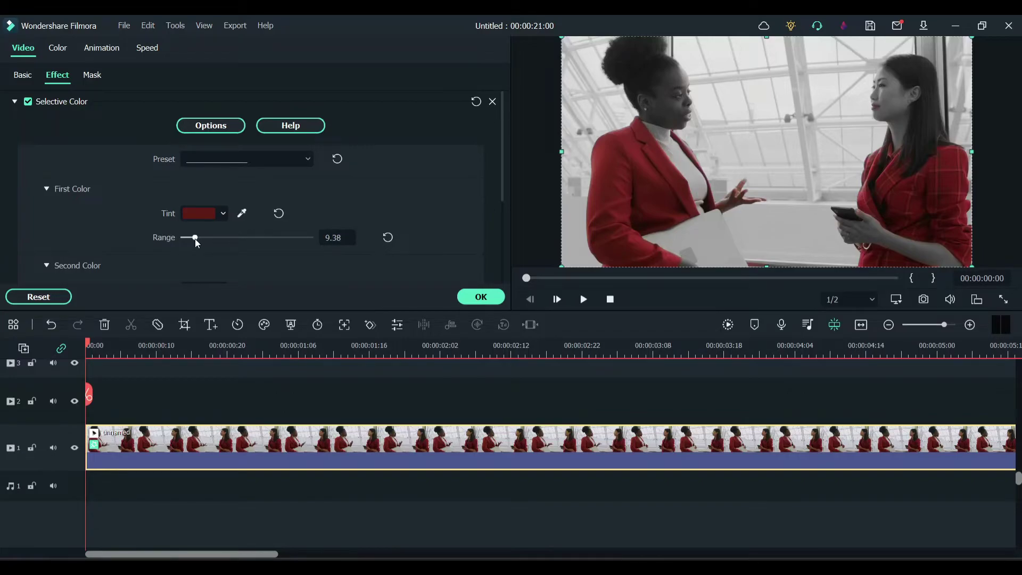
{"action": "mouse_move", "coordinate": [395, 199]}
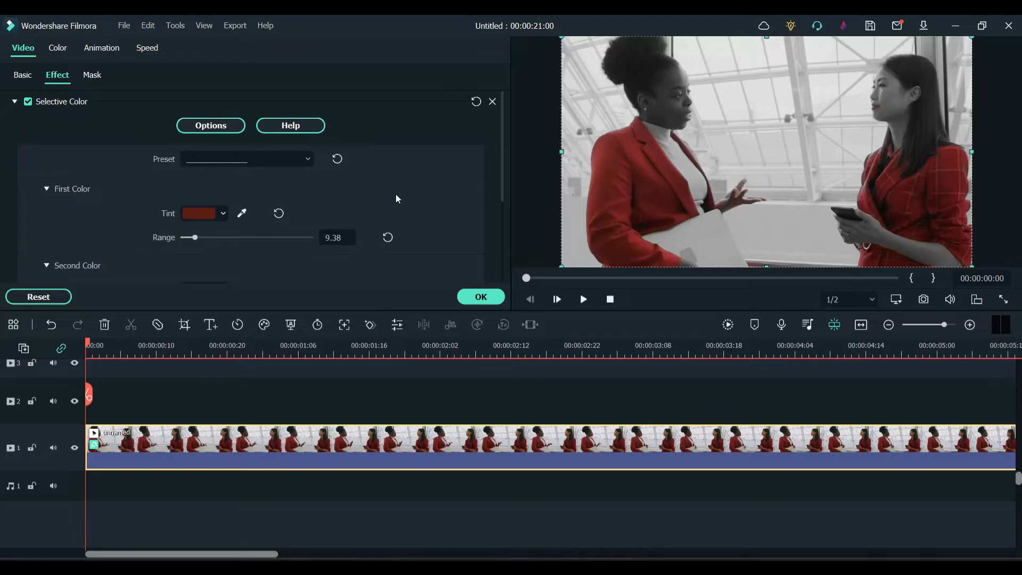
{"action": "scroll", "scroll_direction": "down", "scroll_amount": 3}
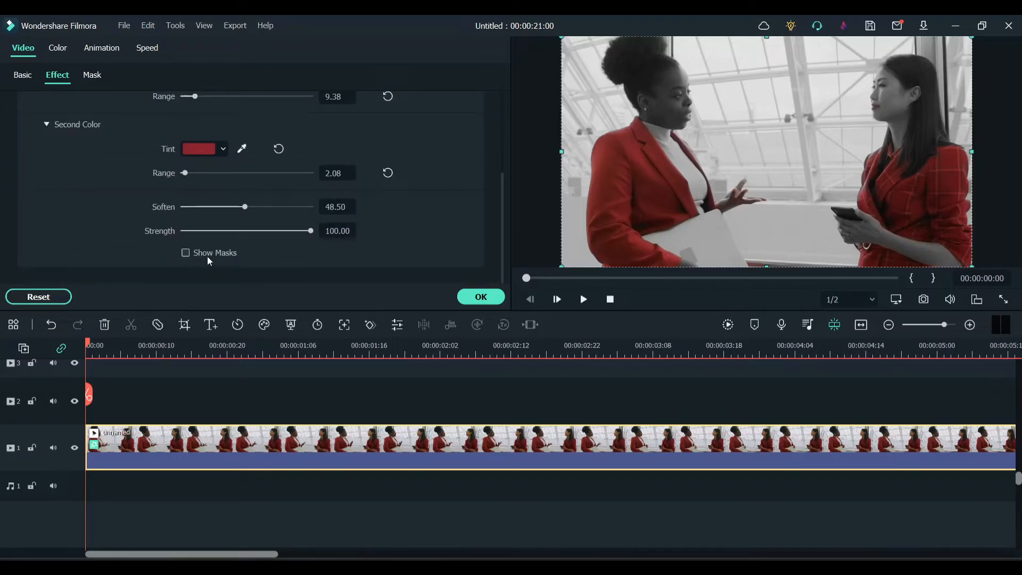
Step: Check the mask, return to normal preview, and play the grayscale clip
{"action": "left_click", "coordinate": [185, 253]}
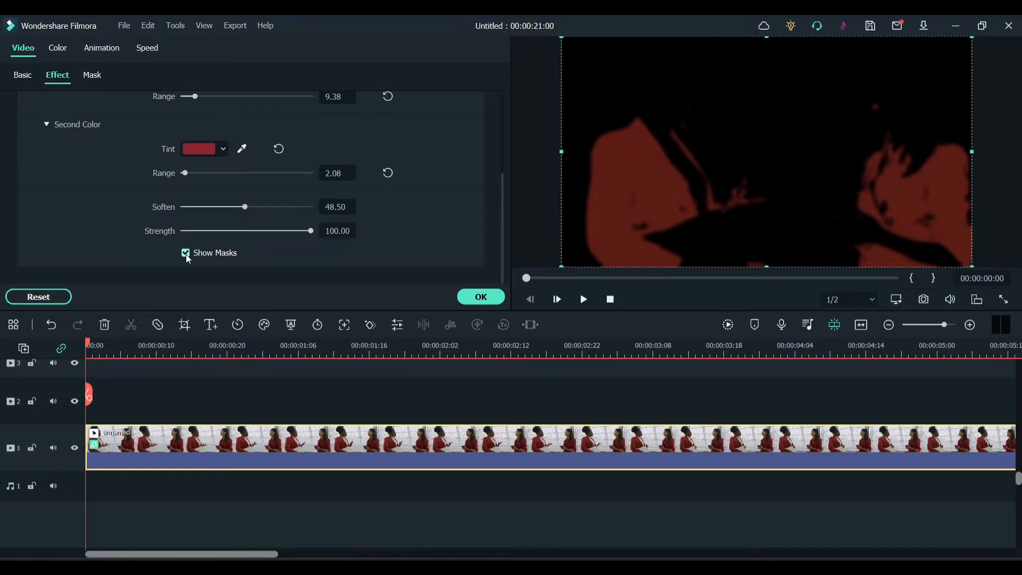
{"action": "left_click", "coordinate": [186, 253]}
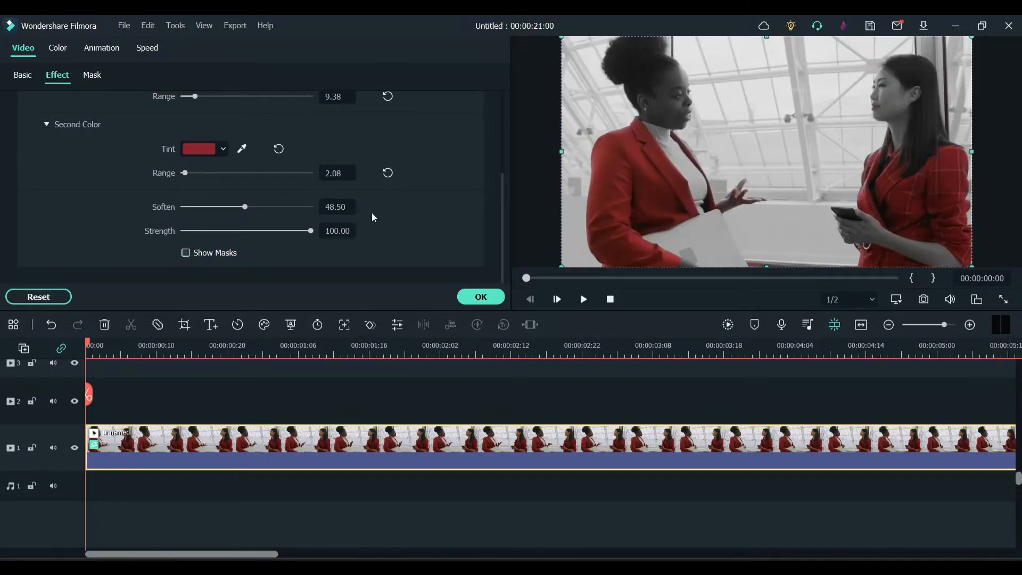
{"action": "scroll", "scroll_direction": "up", "scroll_amount": 3}
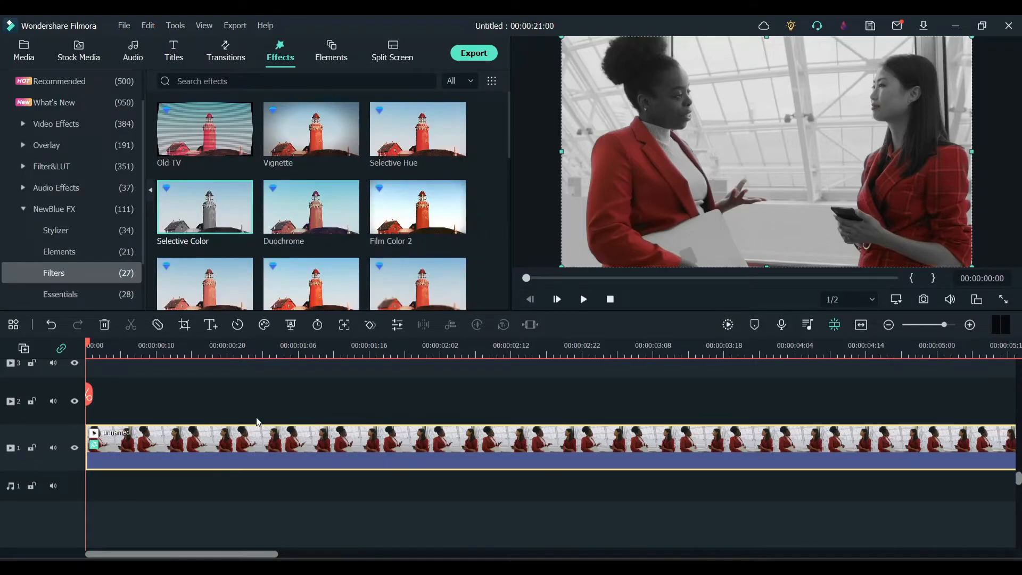
{"action": "left_click", "coordinate": [582, 298]}
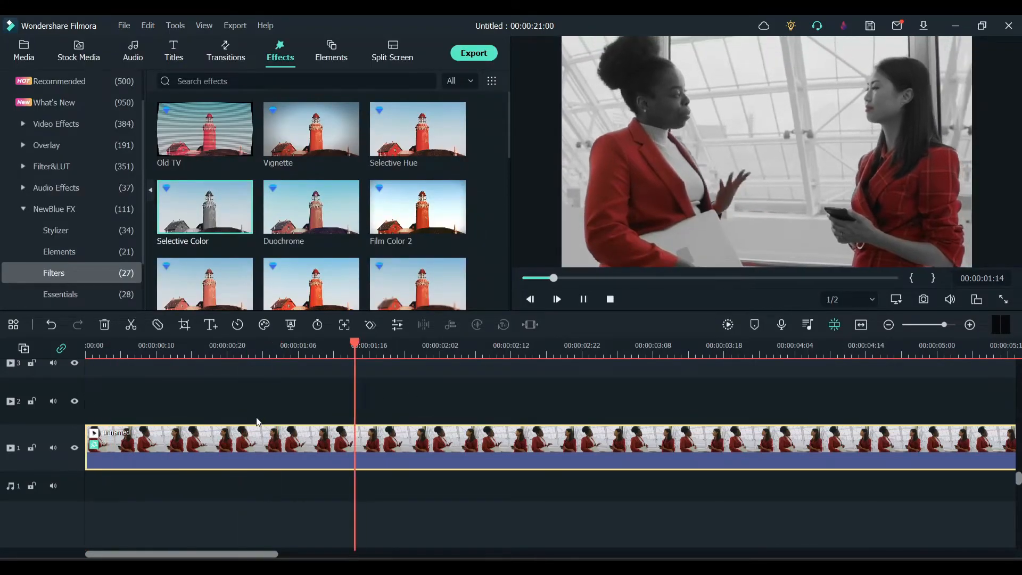